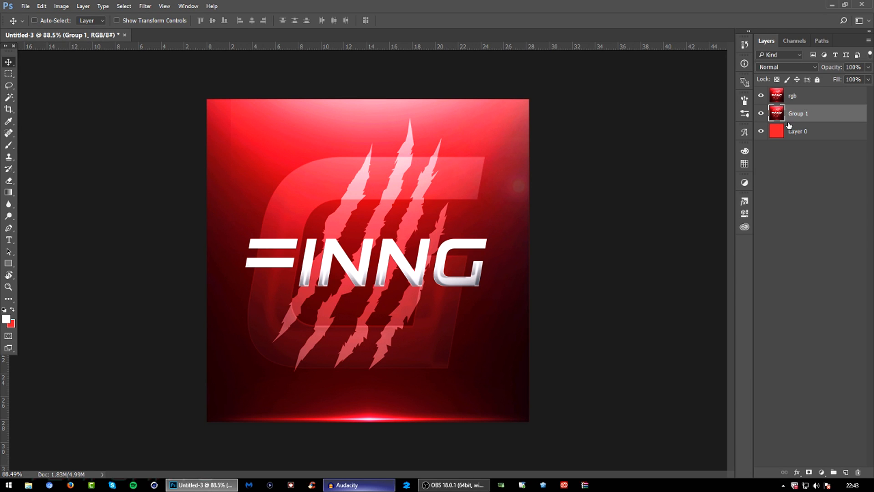
mouse_move(788, 128)
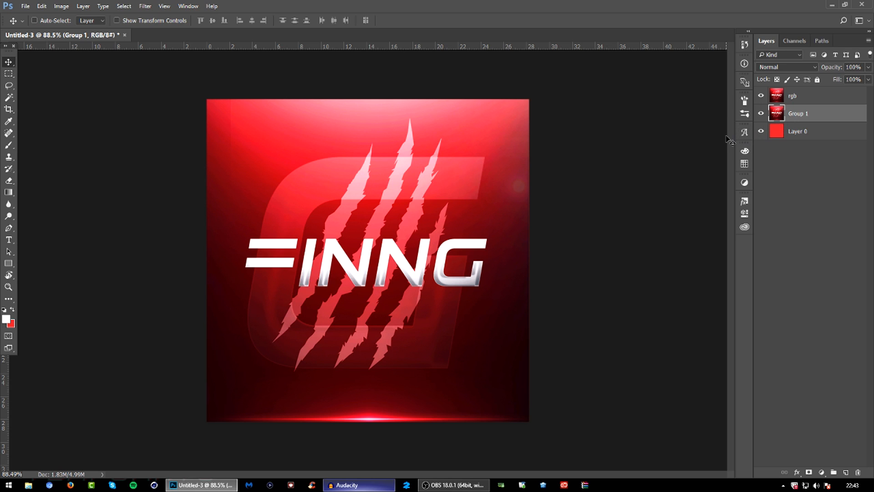
mouse_move(731, 143)
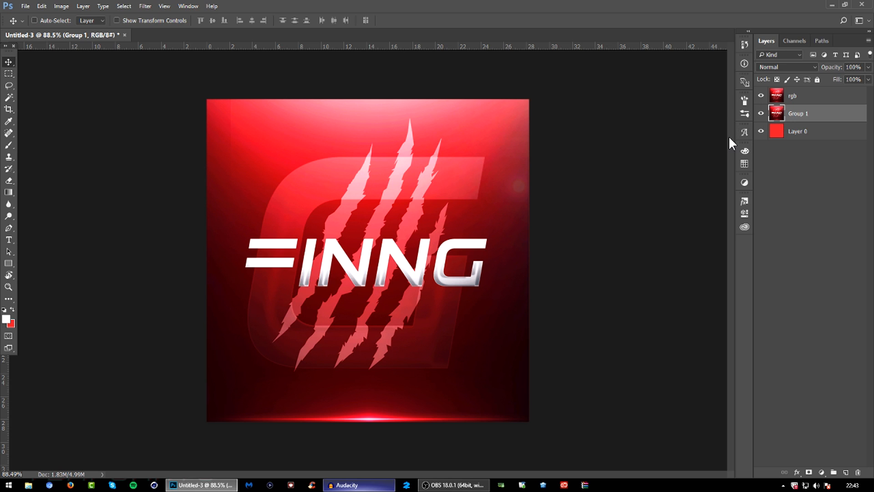
mouse_move(670, 141)
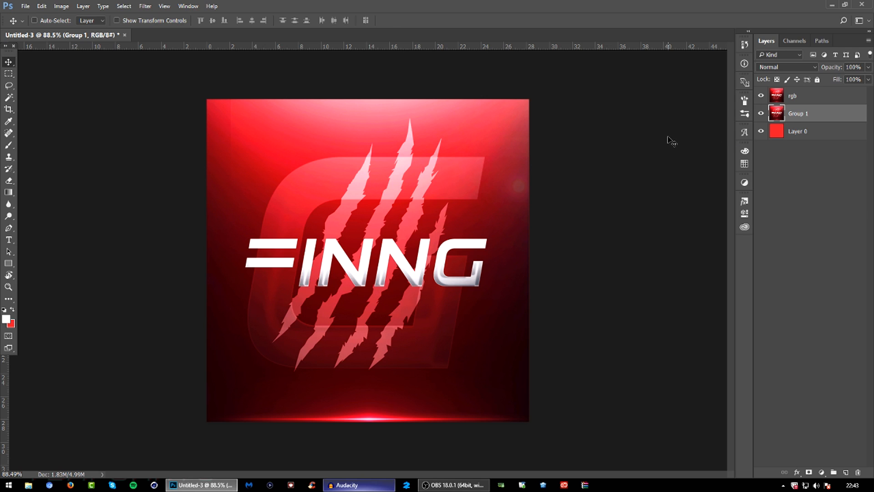
mouse_move(387, 27)
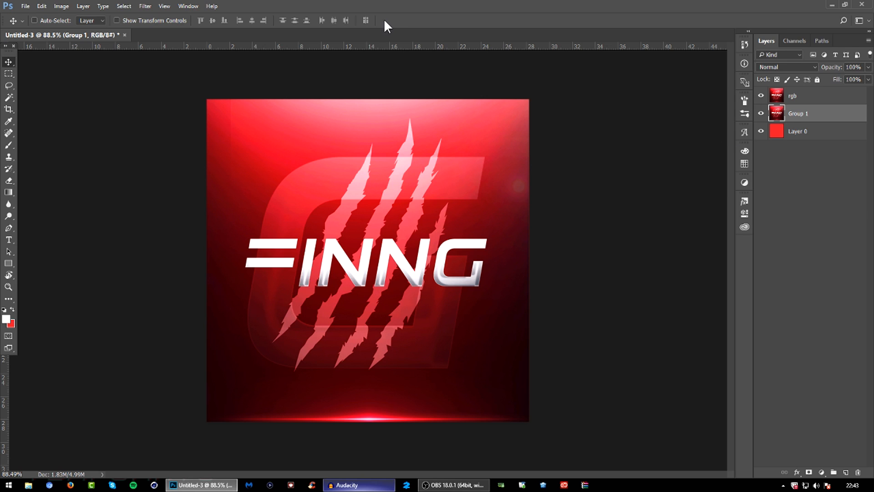
mouse_move(148, 23)
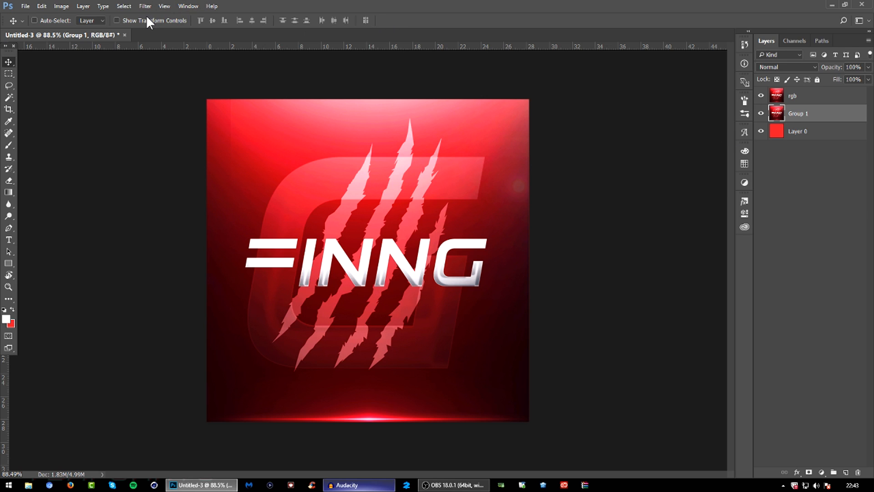
Step: Launch Filter > Magic Bullet > Looks on the NNG logo artwork
left_click(145, 6)
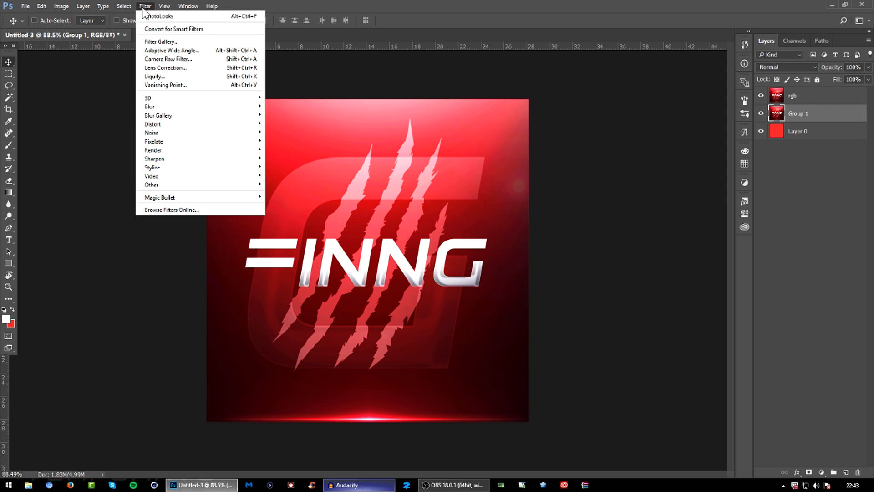
mouse_move(205, 137)
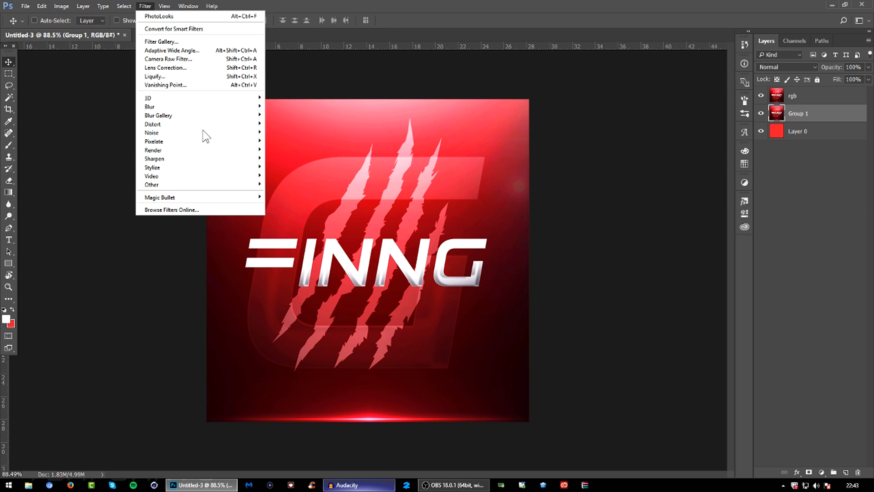
left_click(159, 16)
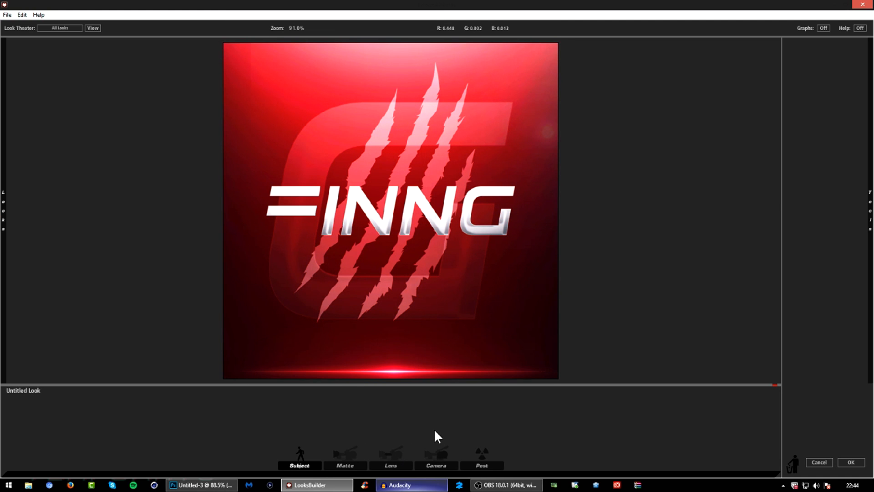
mouse_move(389, 451)
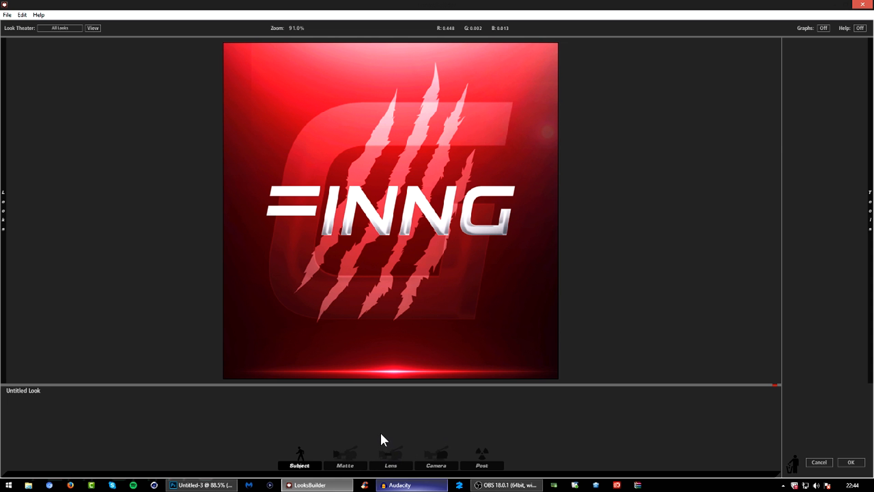
mouse_move(383, 457)
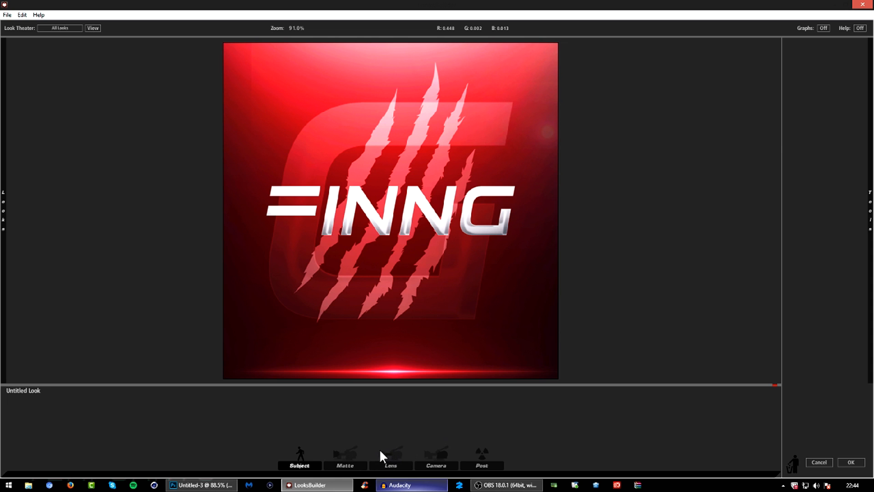
Step: Select the Lens stage and show its available lens tools
left_click(390, 457)
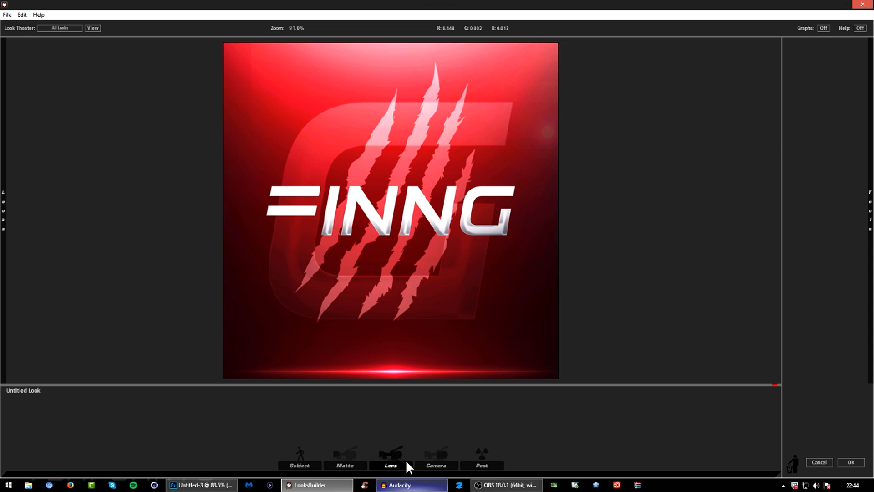
left_click(390, 455)
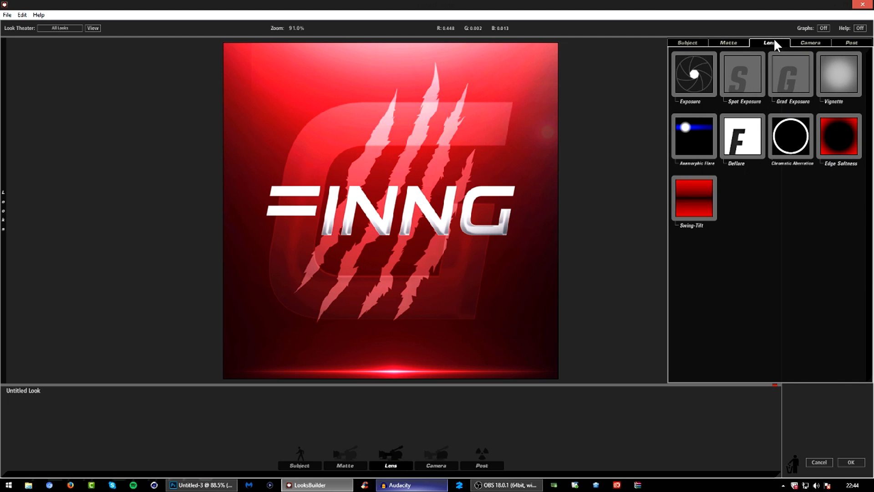
mouse_move(670, 122)
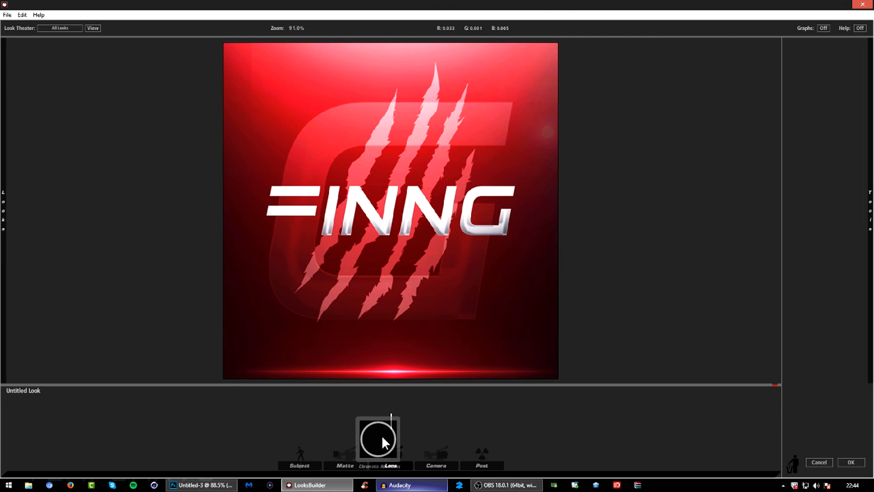
Step: Add Chromatic Aberration with Red/Cyan 0, Green/Magenta 1.000, Blue/Yellow 2.500
left_click(390, 435)
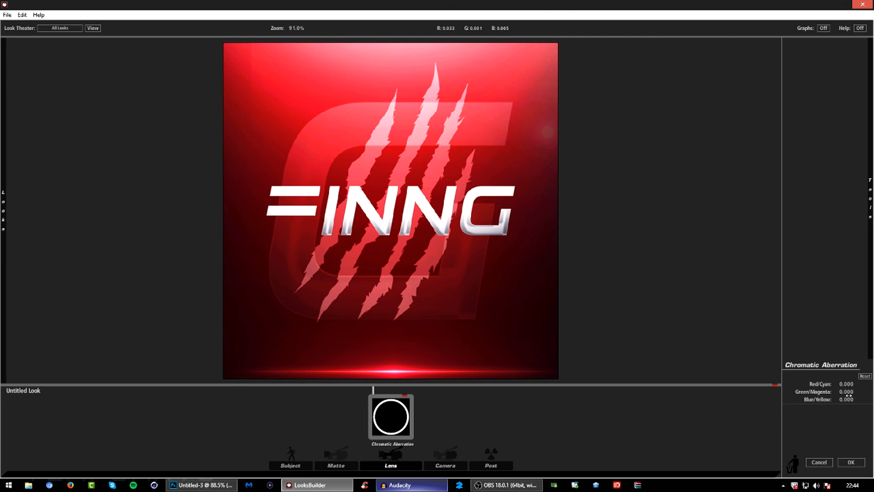
mouse_move(825, 409)
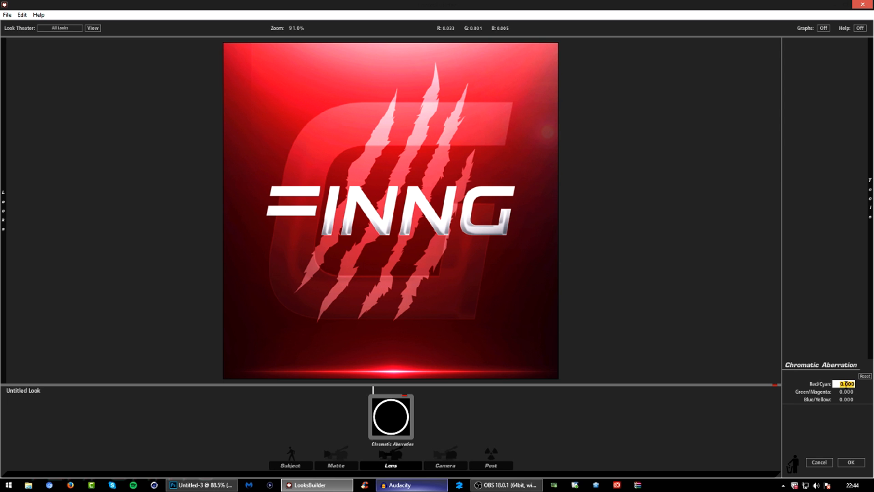
type("123")
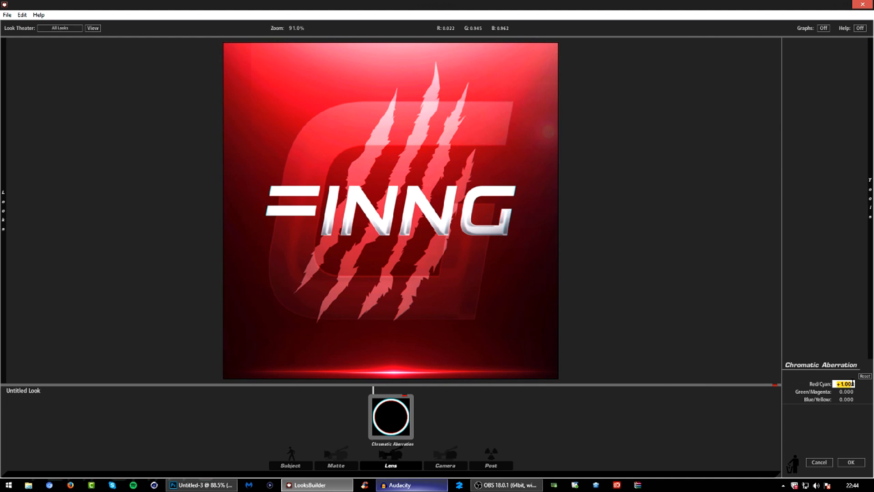
left_click(769, 43)
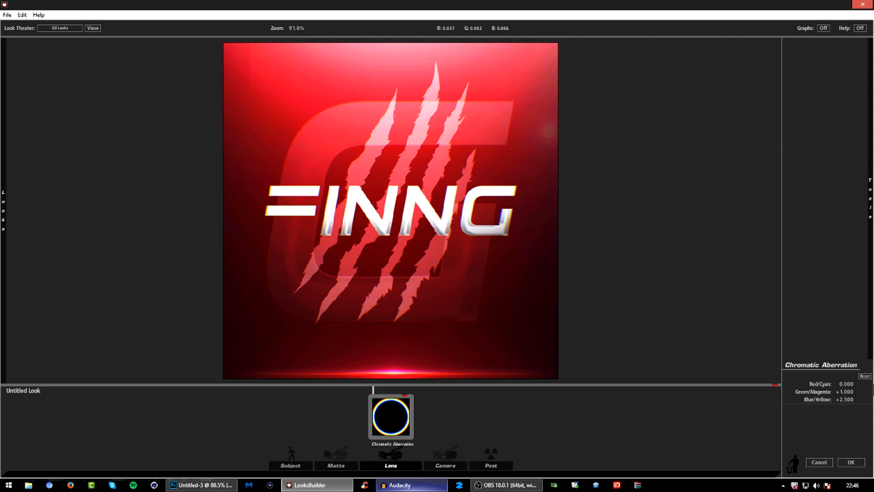
mouse_move(863, 407)
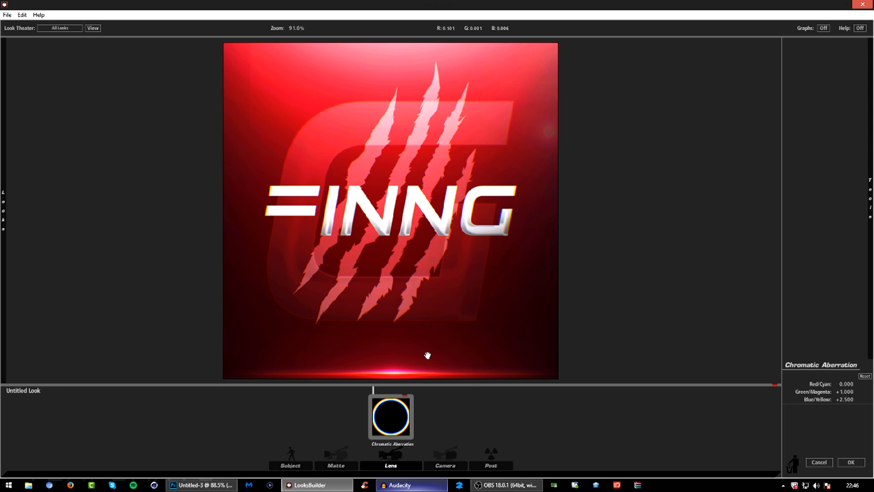
mouse_move(816, 69)
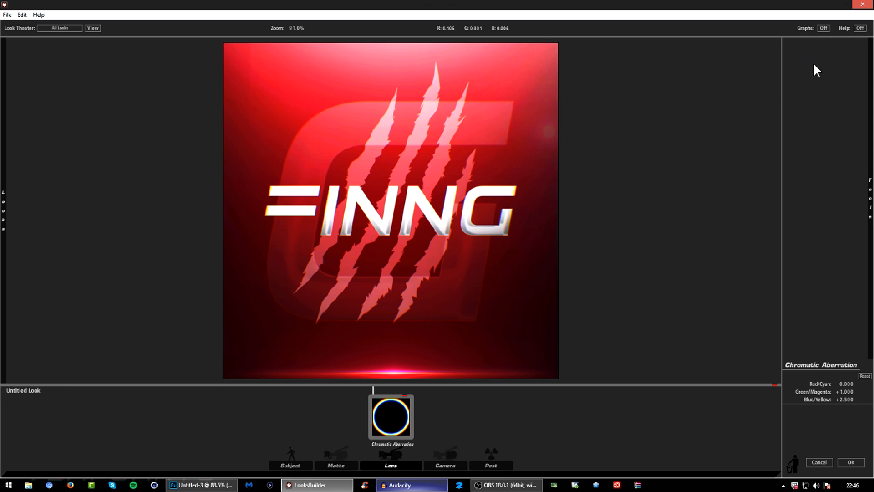
mouse_move(701, 8)
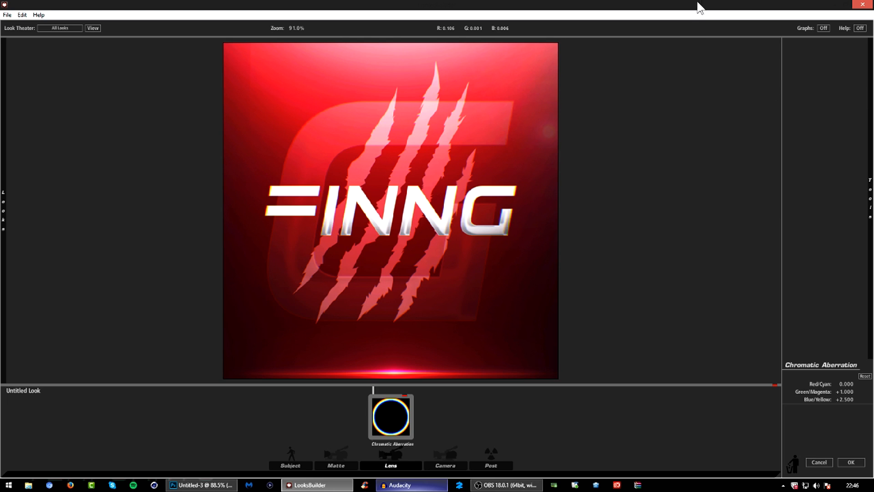
mouse_move(702, 47)
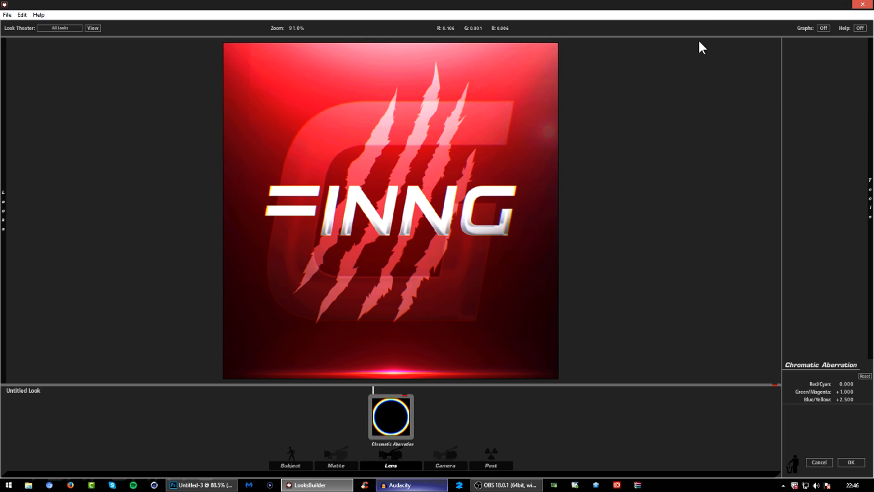